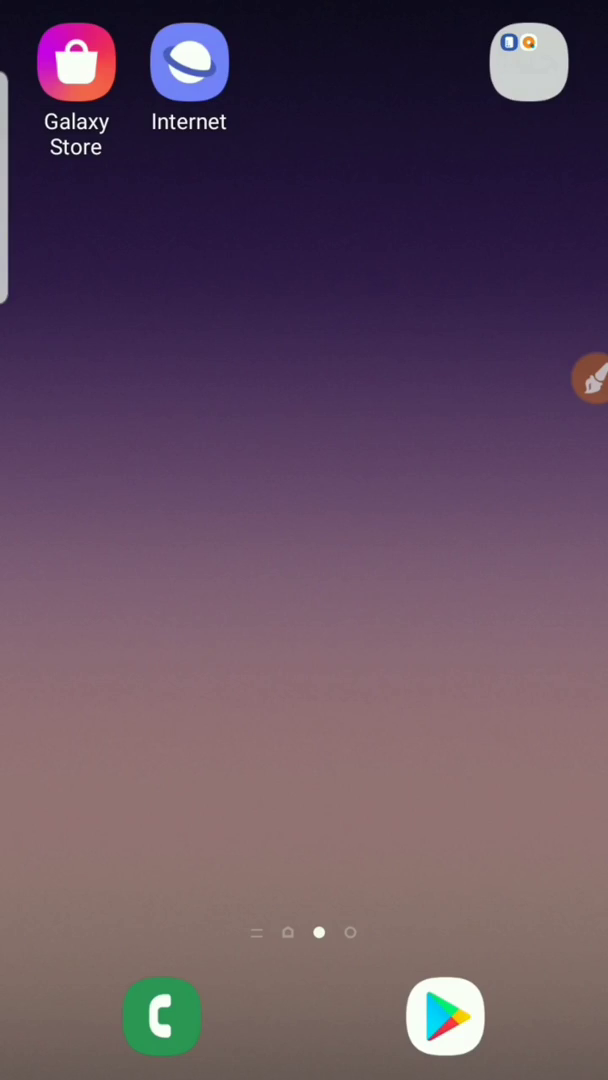
Swipe through the app drawer pages back to the first page showing Play Store.
scroll("left", 3)
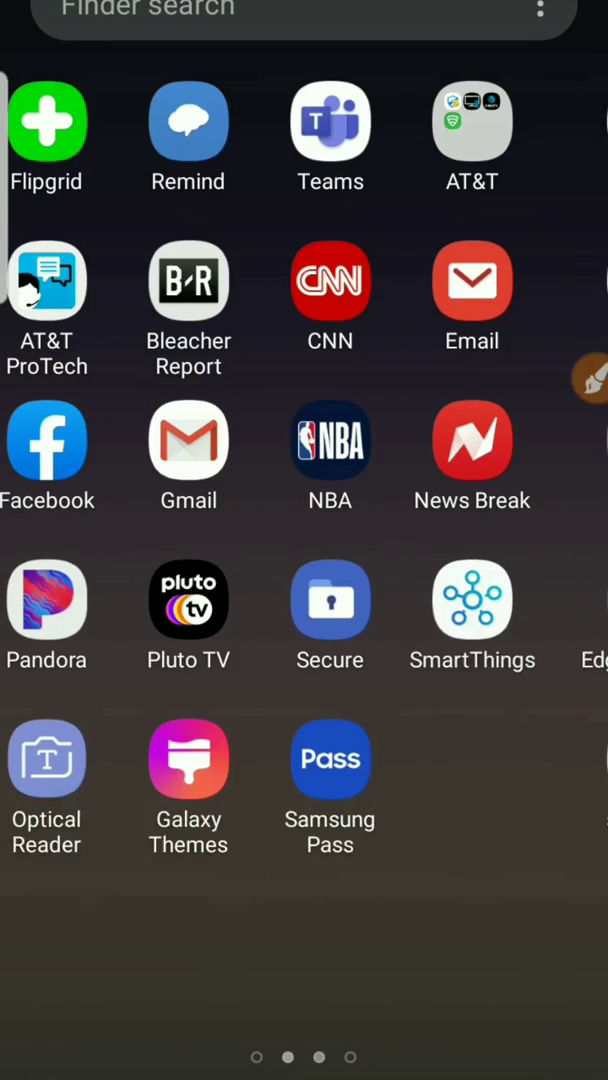
scroll("left", 3)
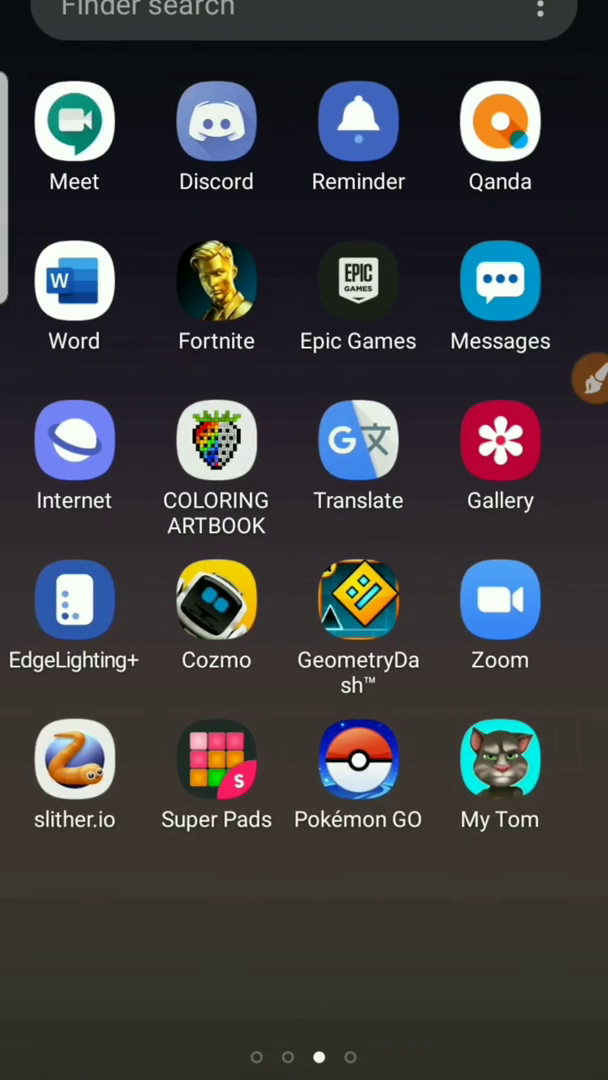
scroll("left", 3)
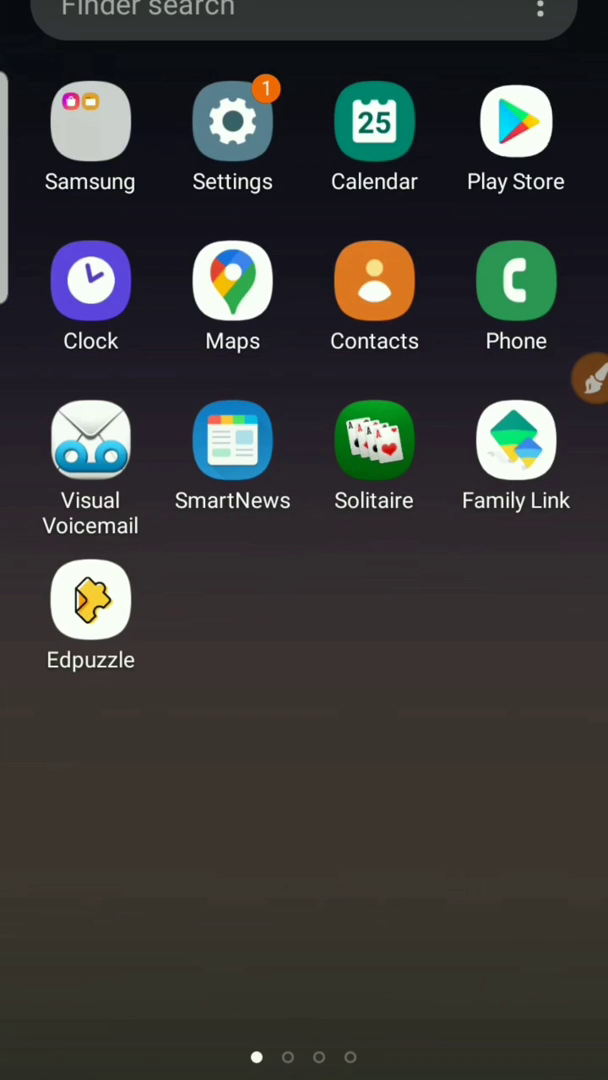
Try installing Hungry Shark Evolution from Play Store and dismiss the incompatible-version error.
left_click(516, 124)
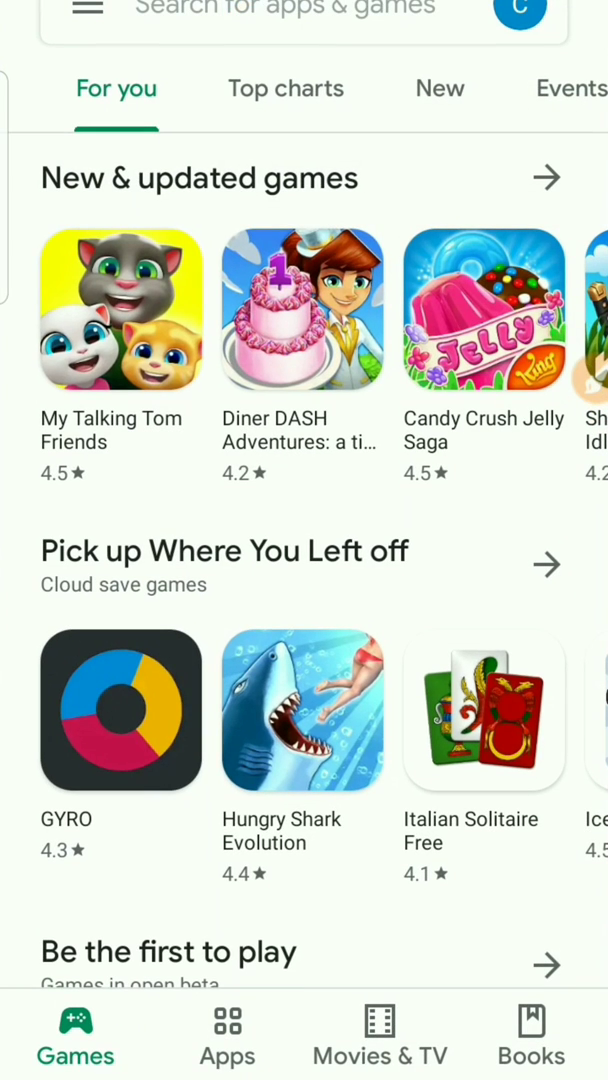
left_click(302, 710)
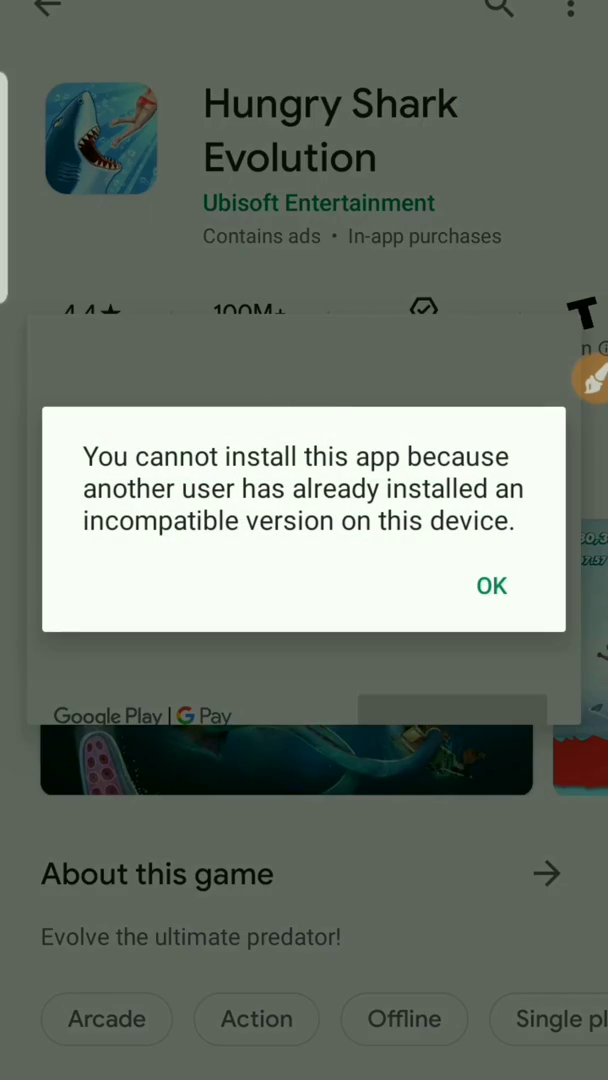
left_click(492, 584)
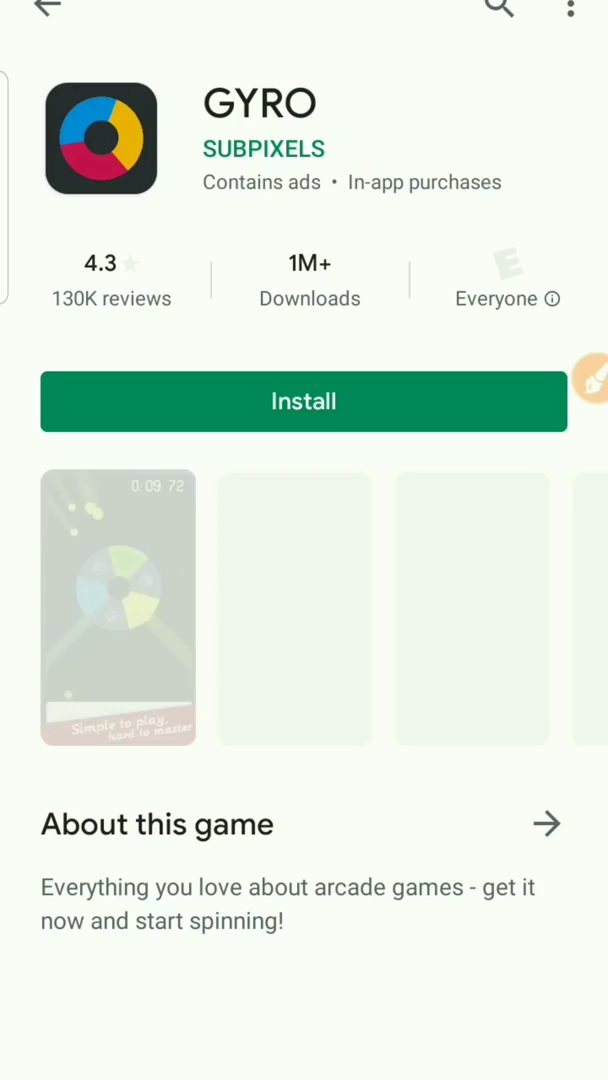
Start installing GYRO and accept its access request.
left_click(304, 400)
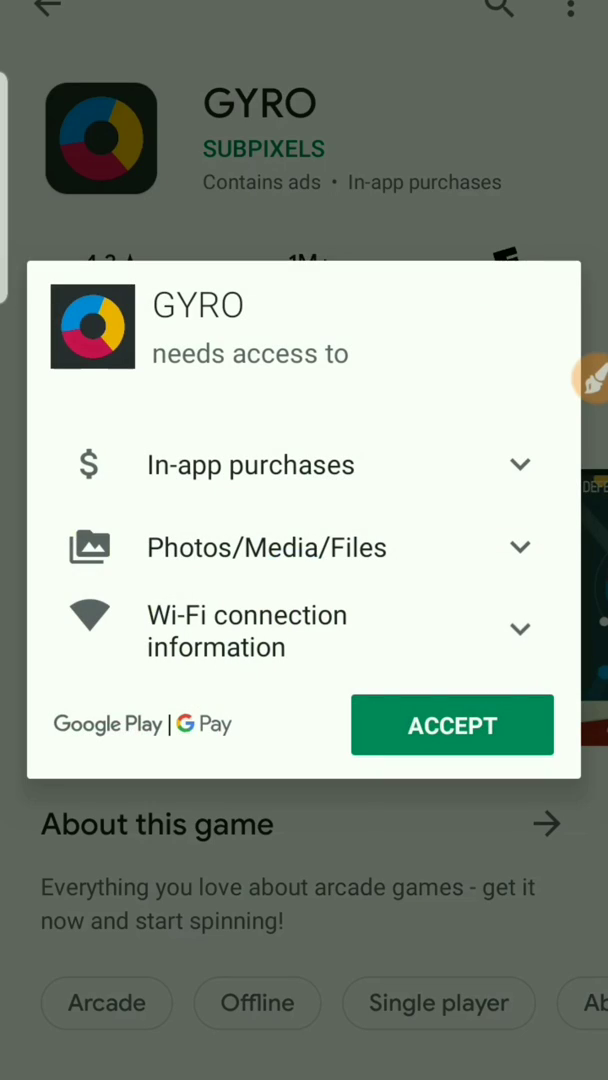
left_click(452, 724)
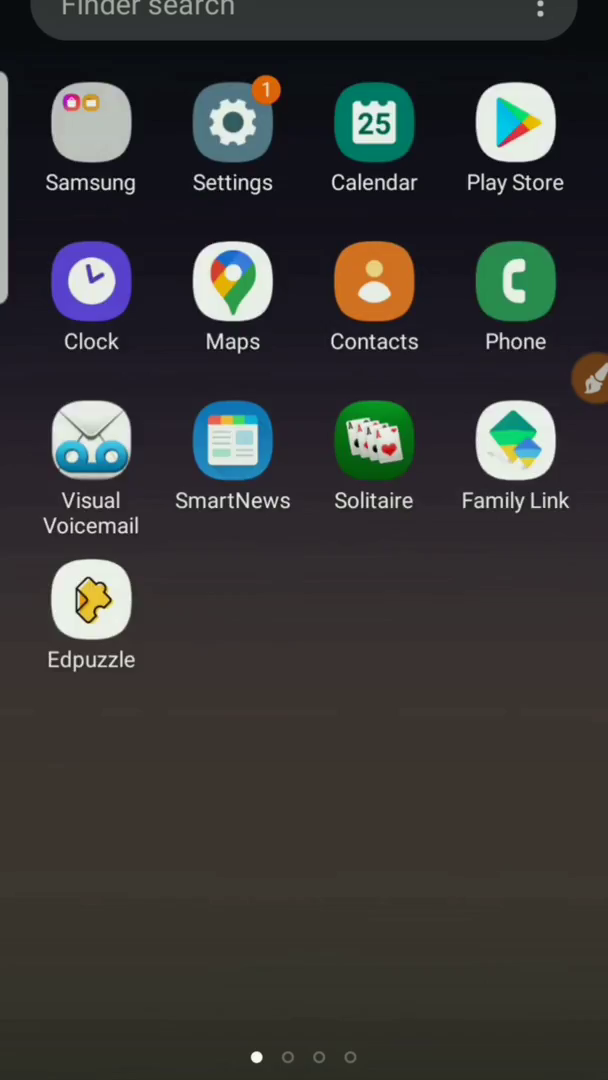
Swipe to the app drawer page holding Secure Folder.
scroll("left", 3)
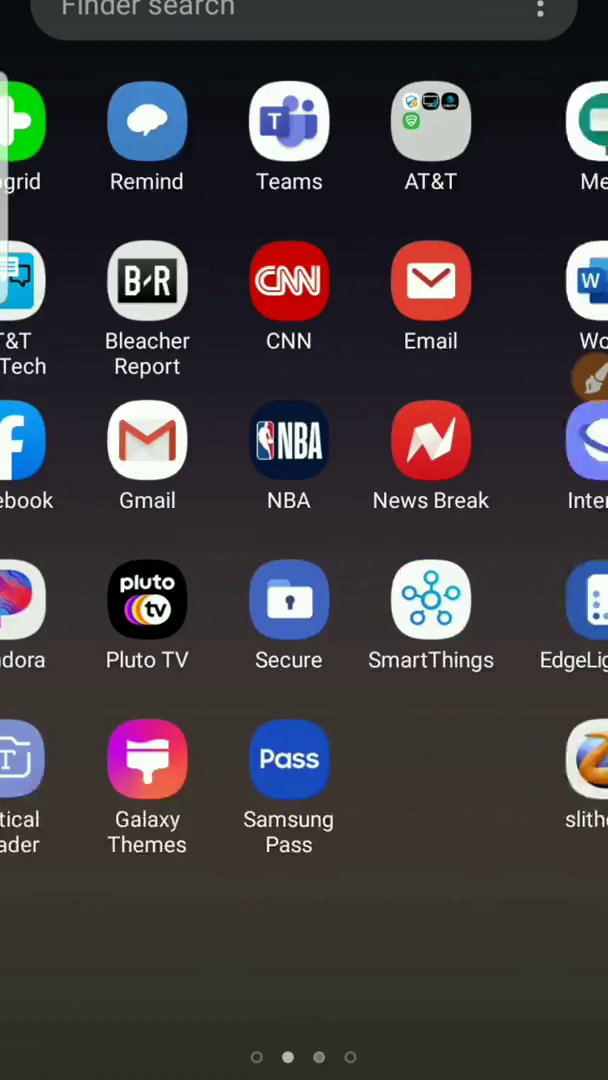
scroll("left", 3)
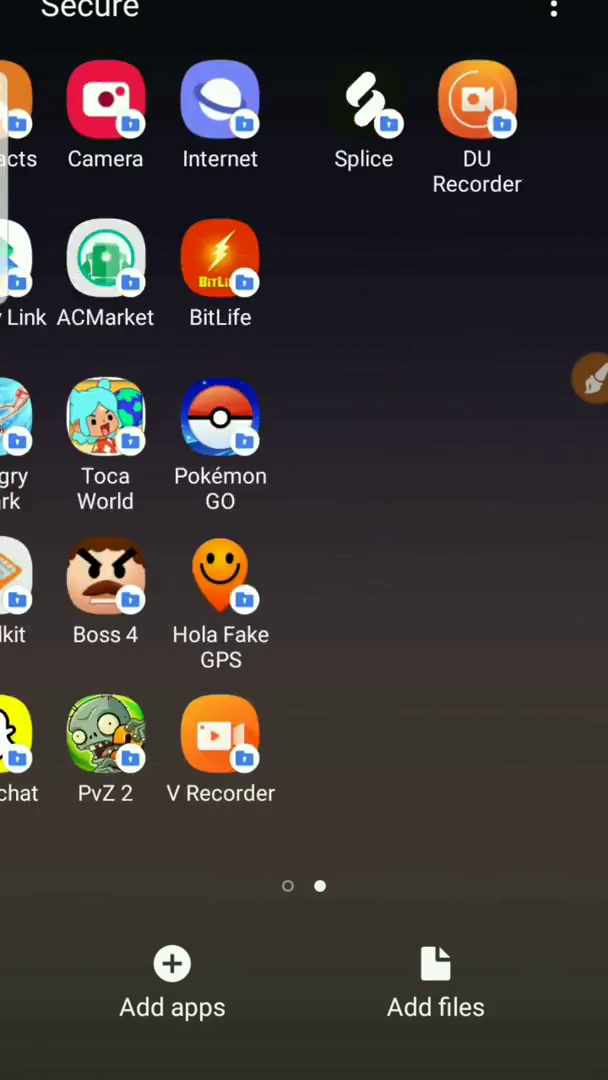
Choose Download from Play Store in Secure Folder's add-apps list.
scroll("right", 3)
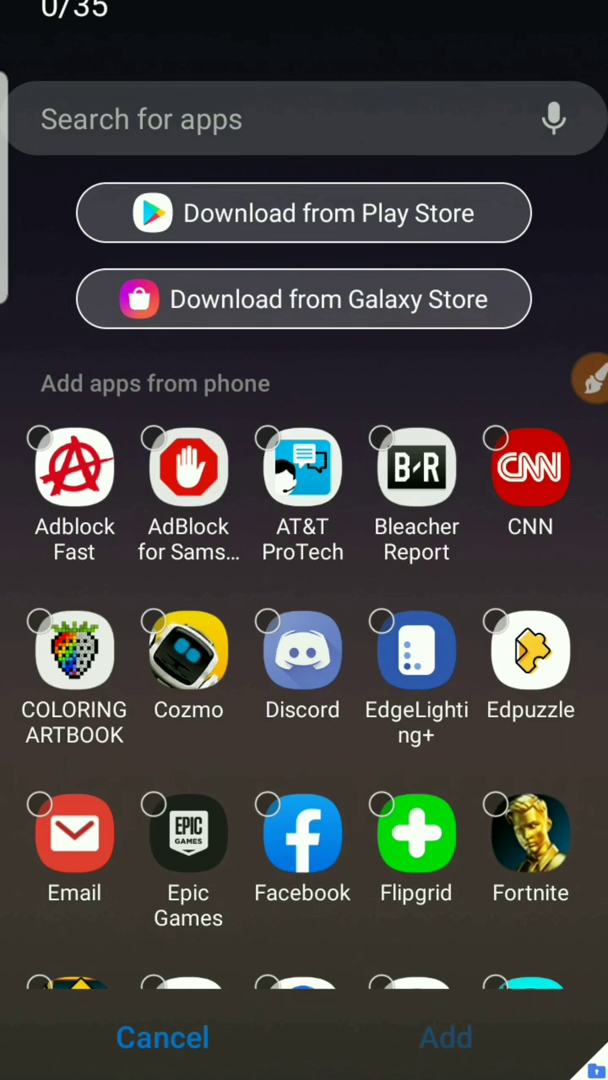
left_click(304, 212)
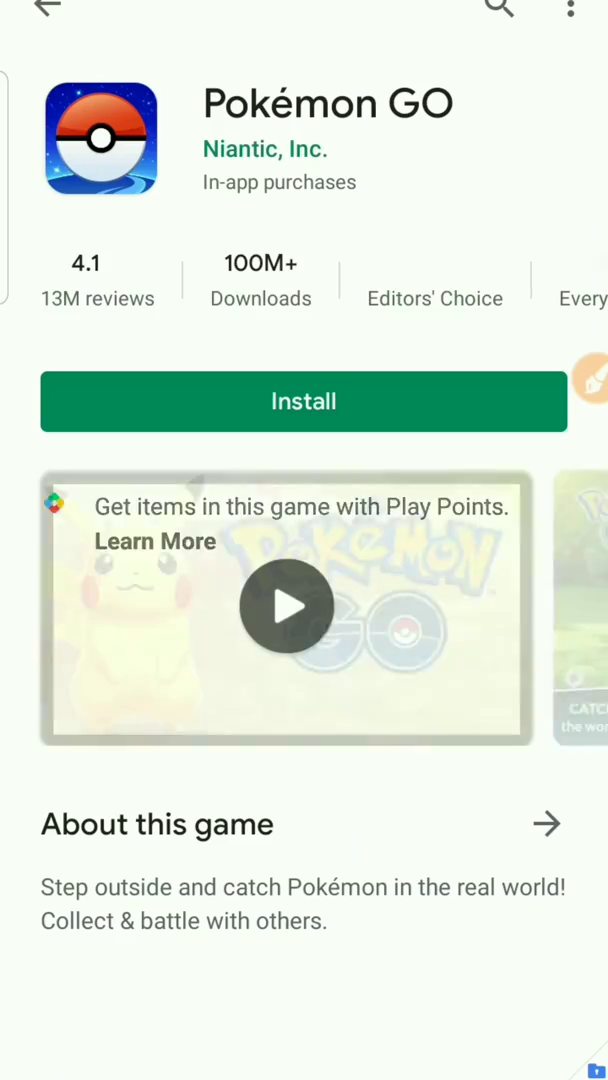
Search the store for 'gyro' and open the GYRO game page.
left_click(48, 10)
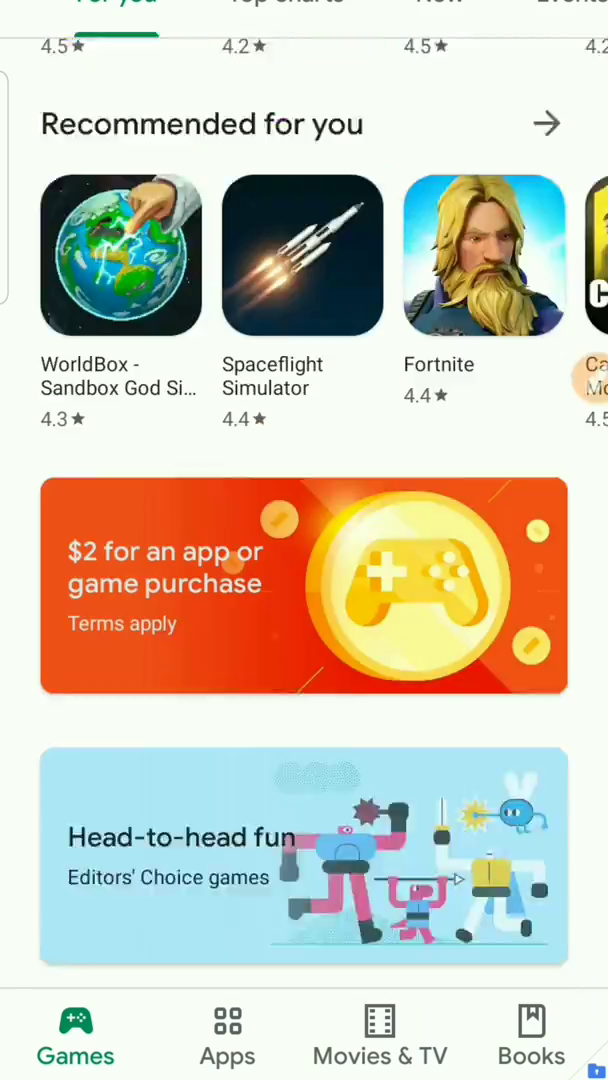
left_click(300, 16)
type("gy")
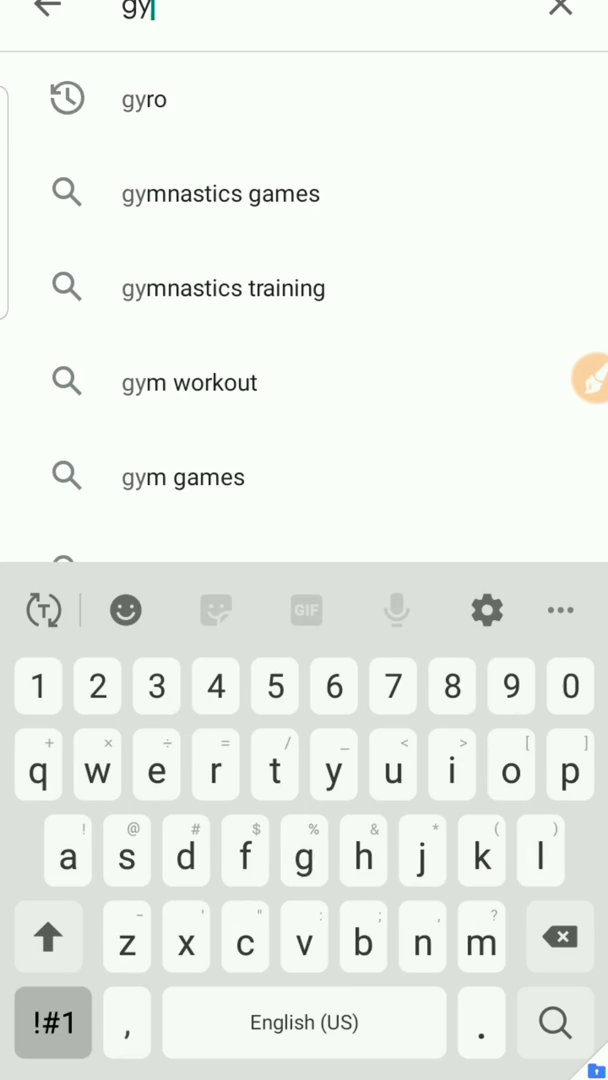
left_click(216, 764)
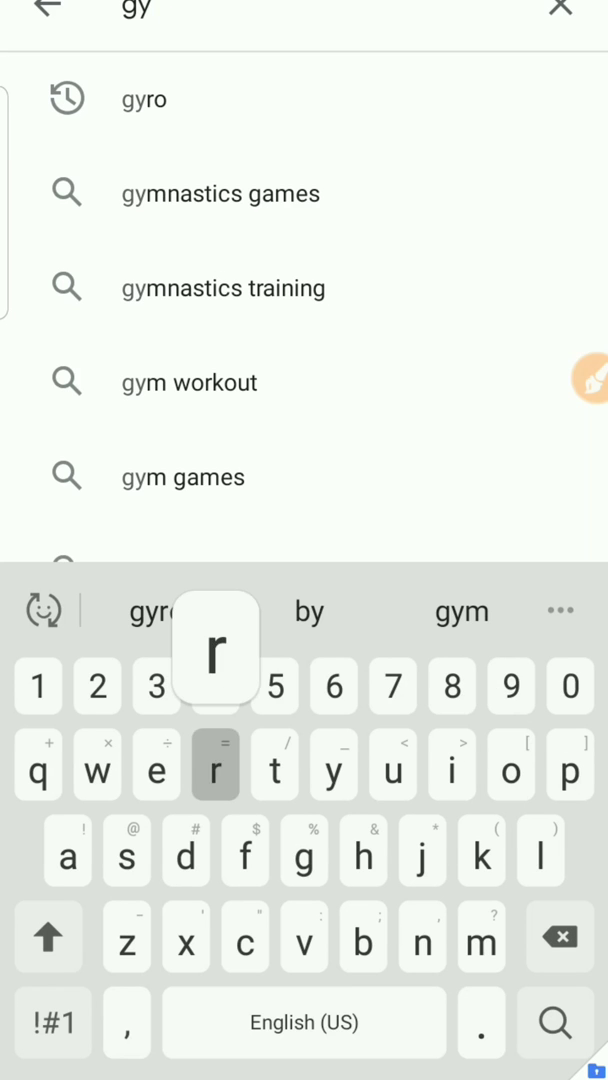
left_click(144, 98)
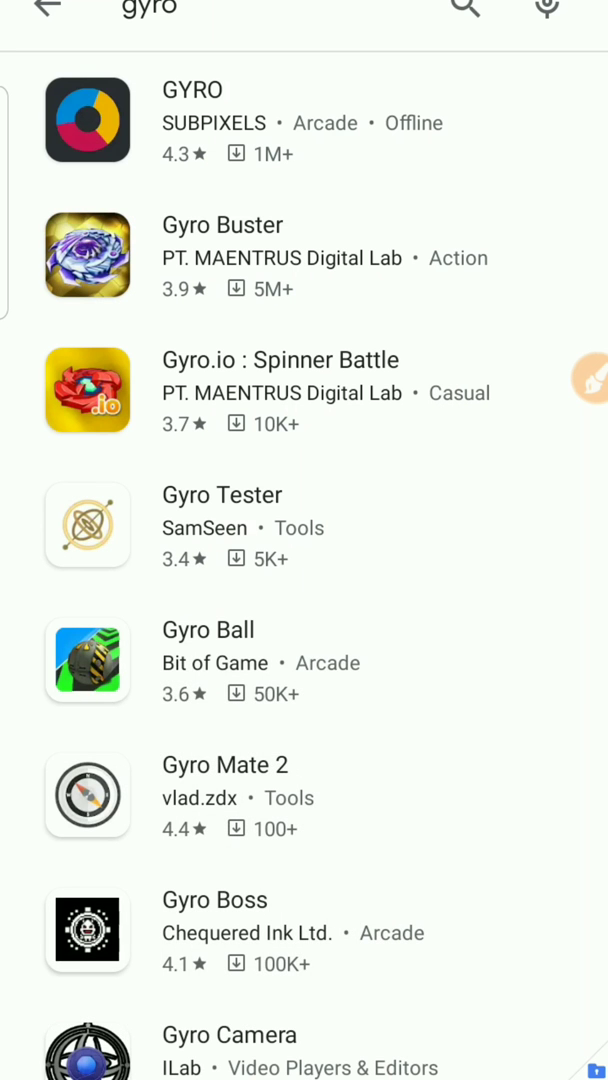
left_click(86, 120)
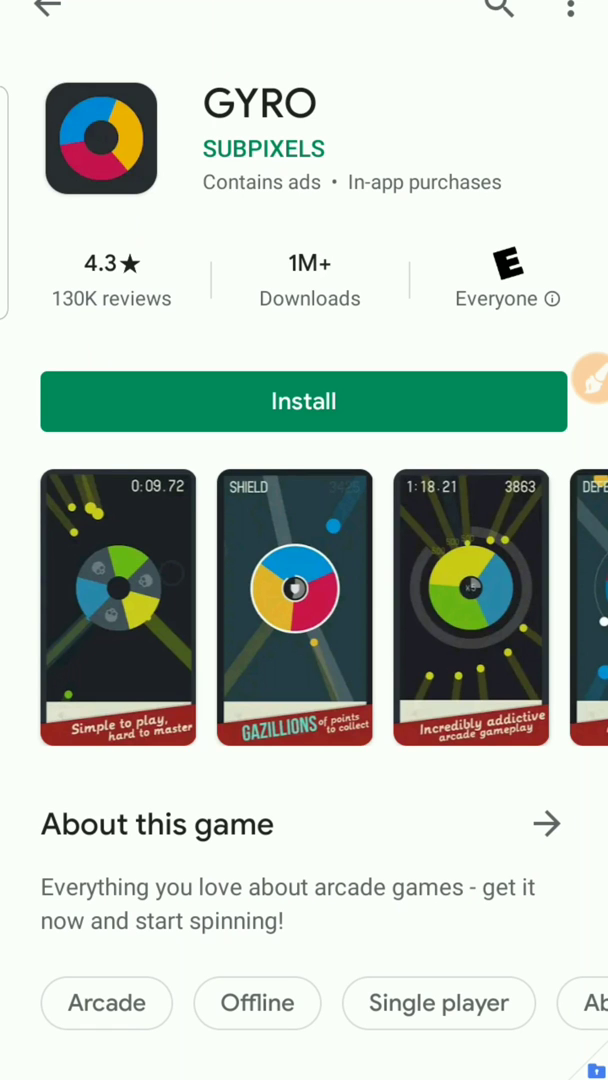
Install GYRO inside Secure Folder, accept its access request and review its details.
left_click(304, 400)
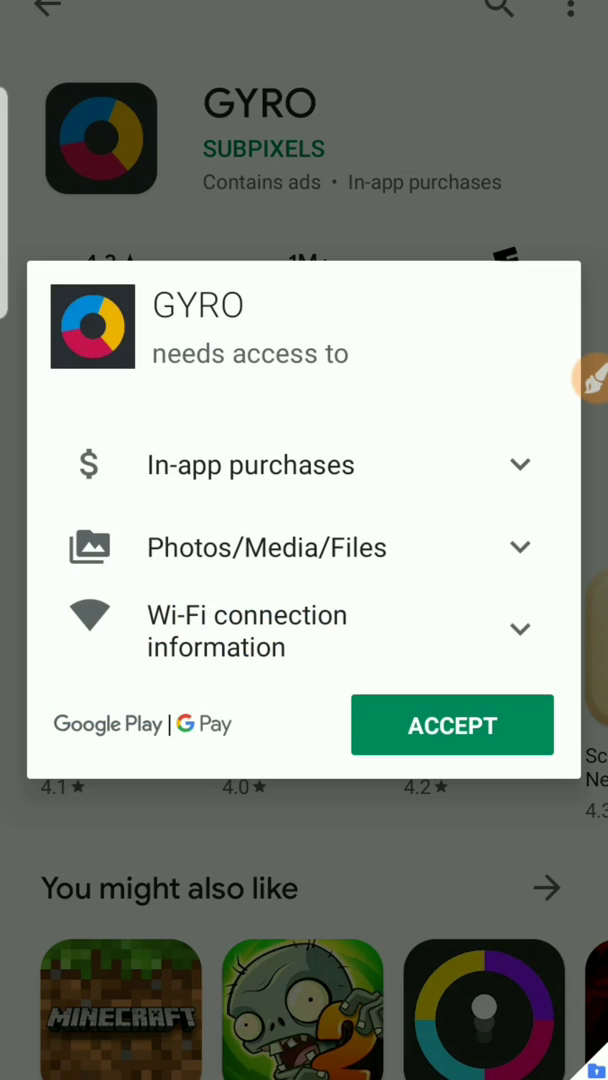
left_click(452, 724)
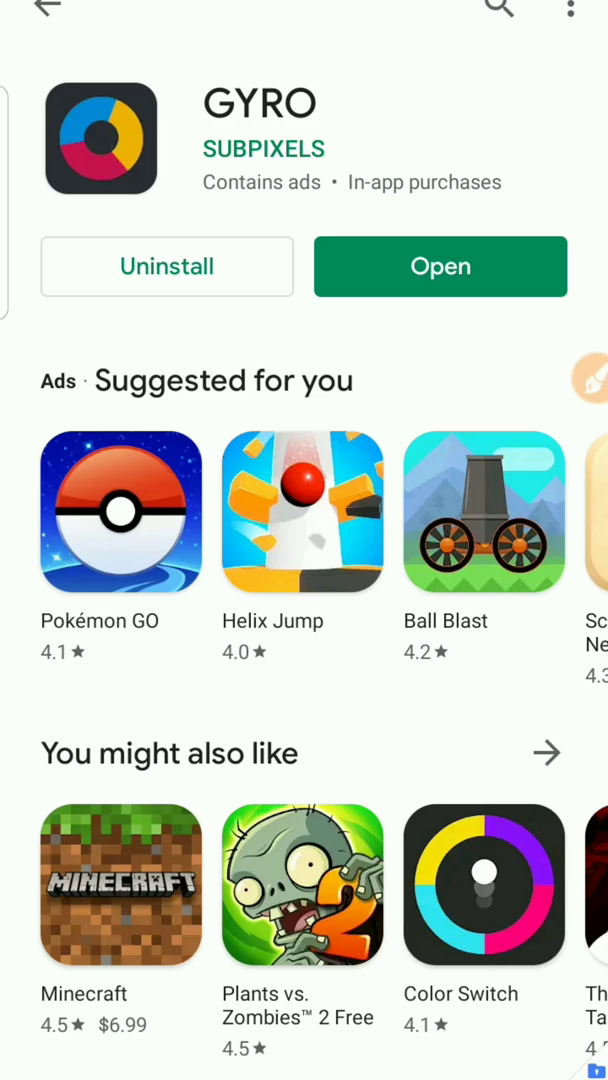
scroll("down", 3)
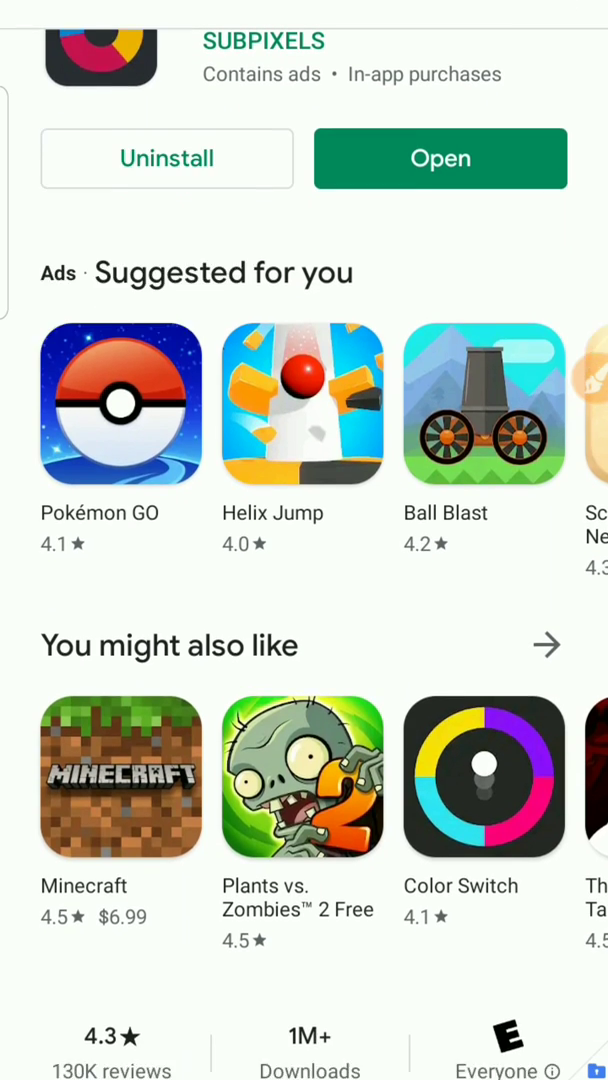
scroll("down", 3)
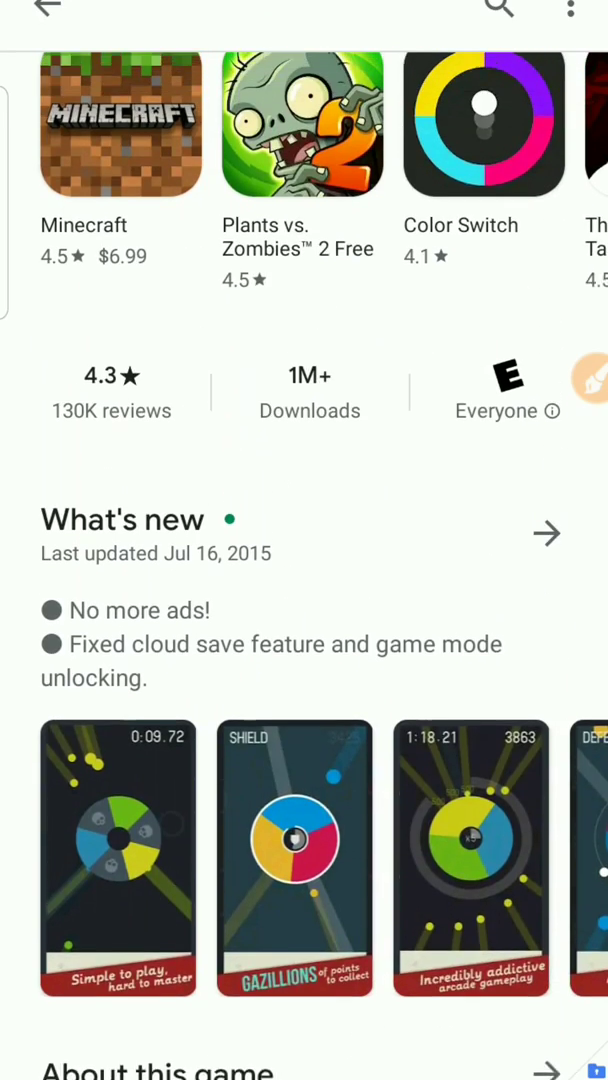
scroll("down", 3)
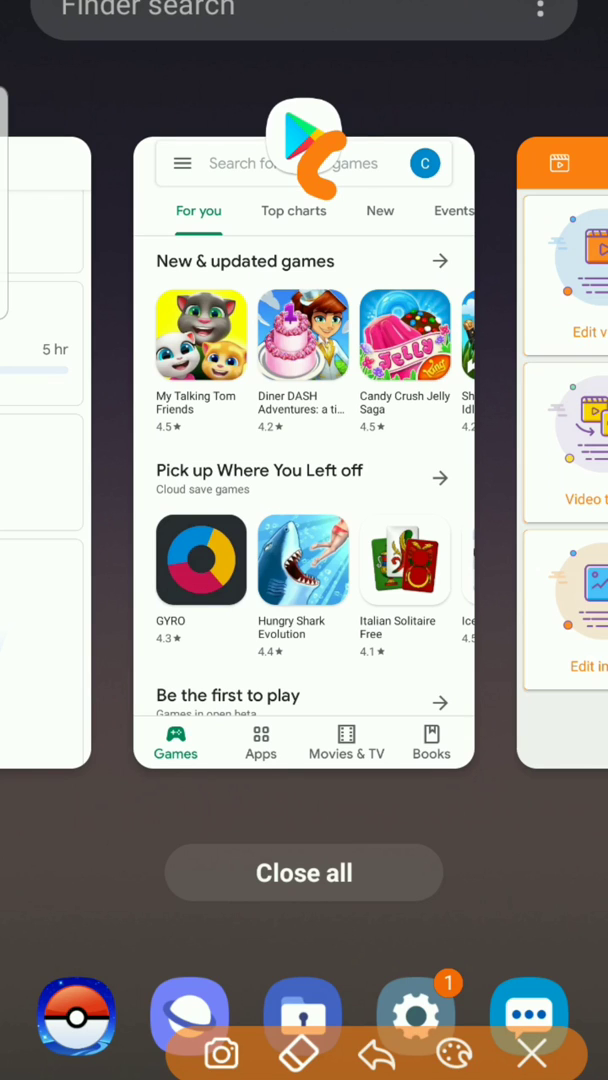
Leave the recent apps overview for the app drawer.
left_click(200, 560)
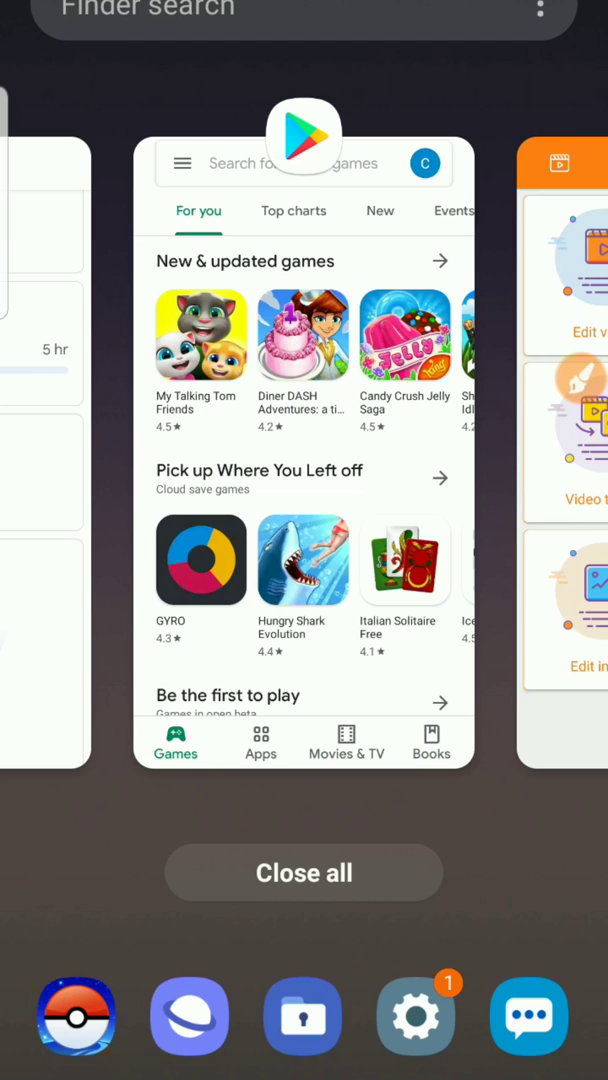
left_click(200, 560)
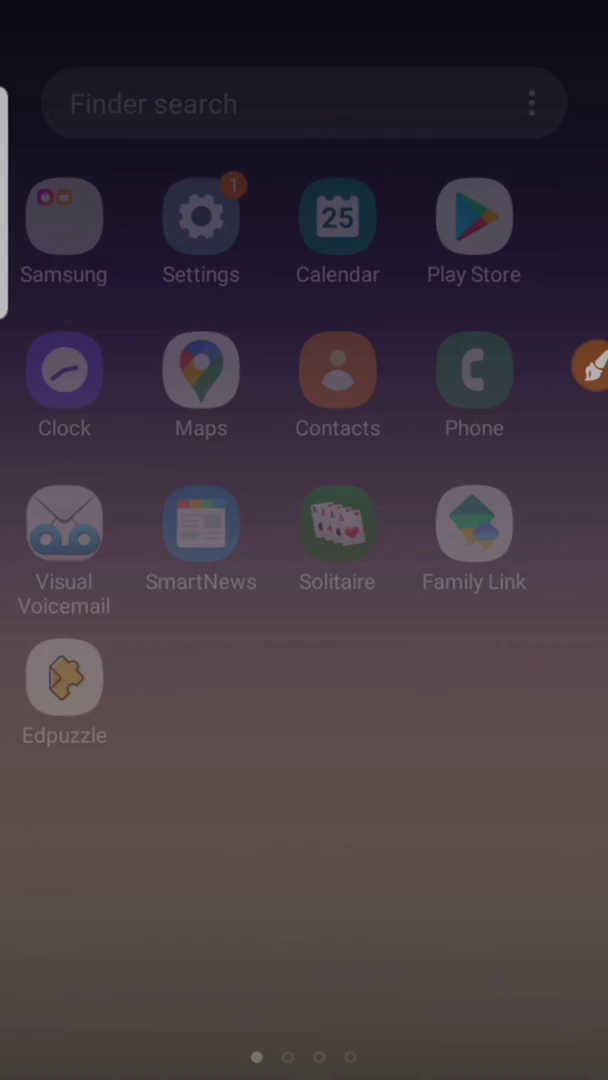
Swipe through the Secure Folder app grid pages.
scroll("left", 3)
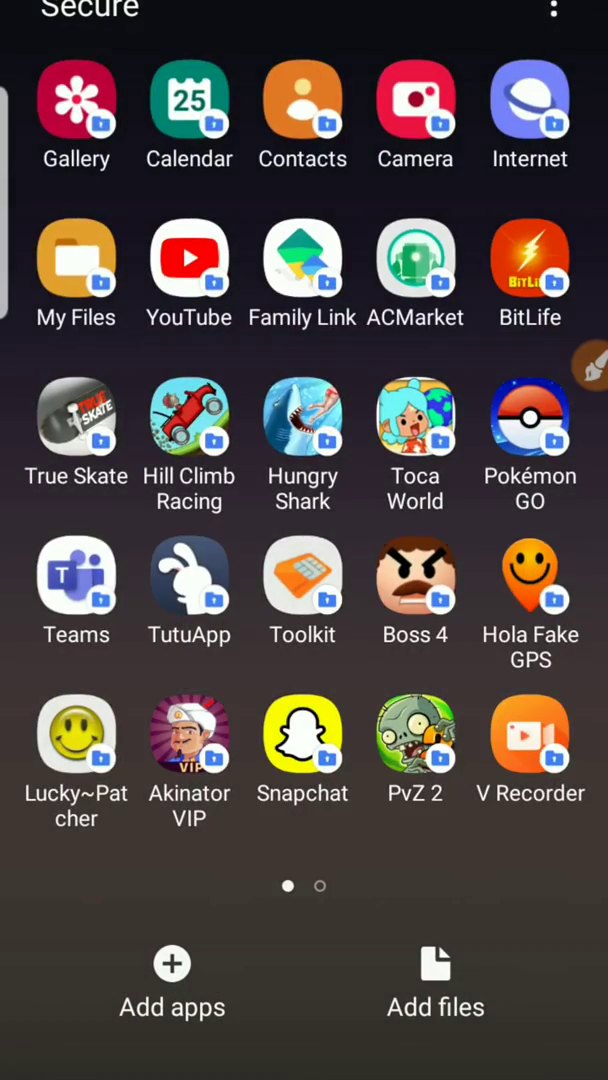
scroll("left", 3)
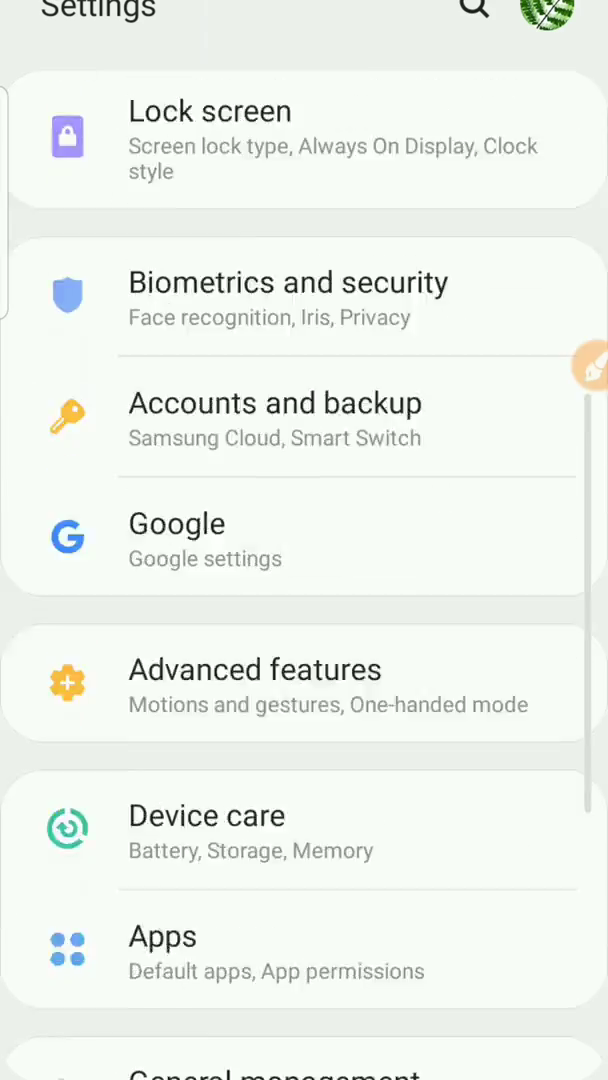
Reach the Interaction and dexterity options under Accessibility.
scroll("down", 3)
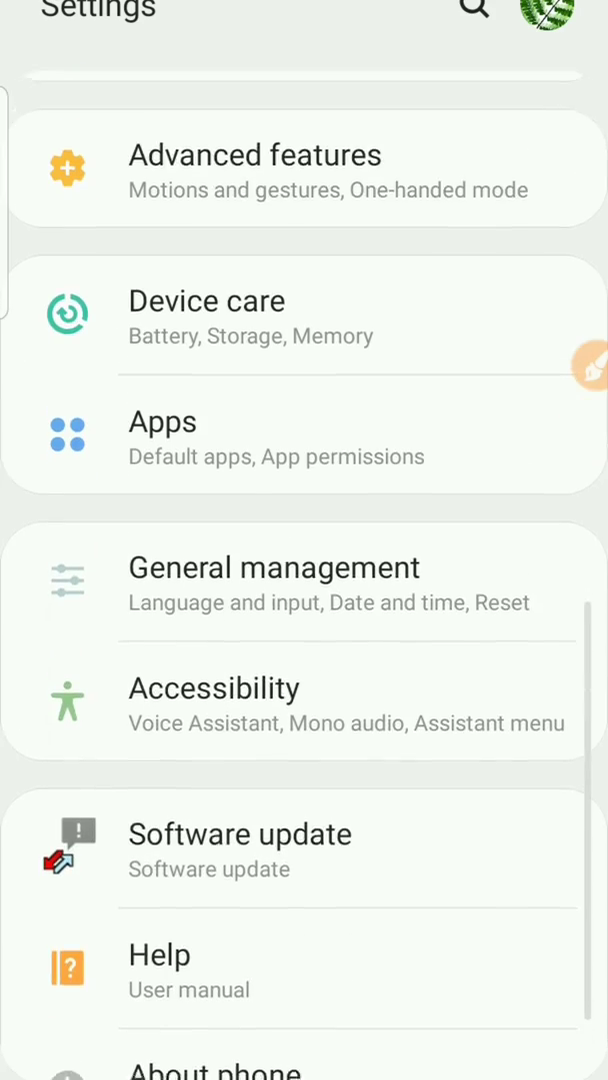
scroll("down", 3)
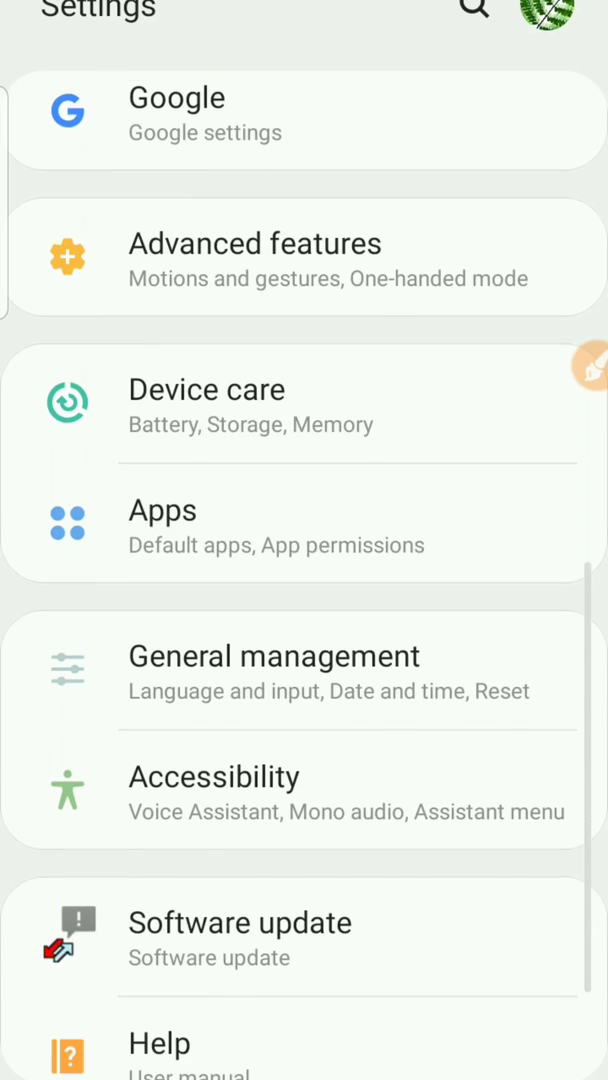
scroll("down", 3)
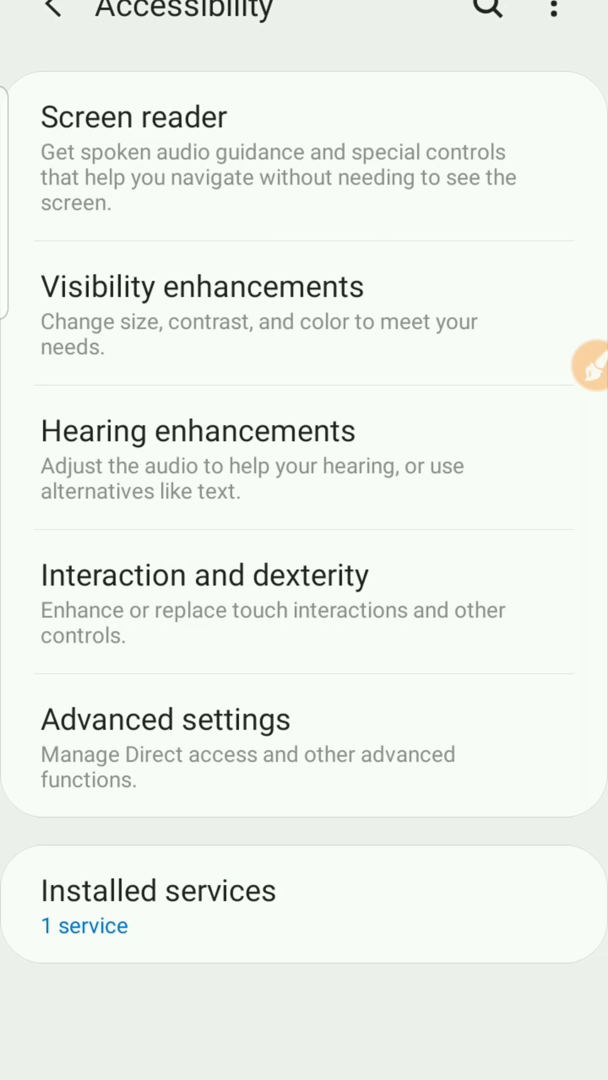
left_click(204, 576)
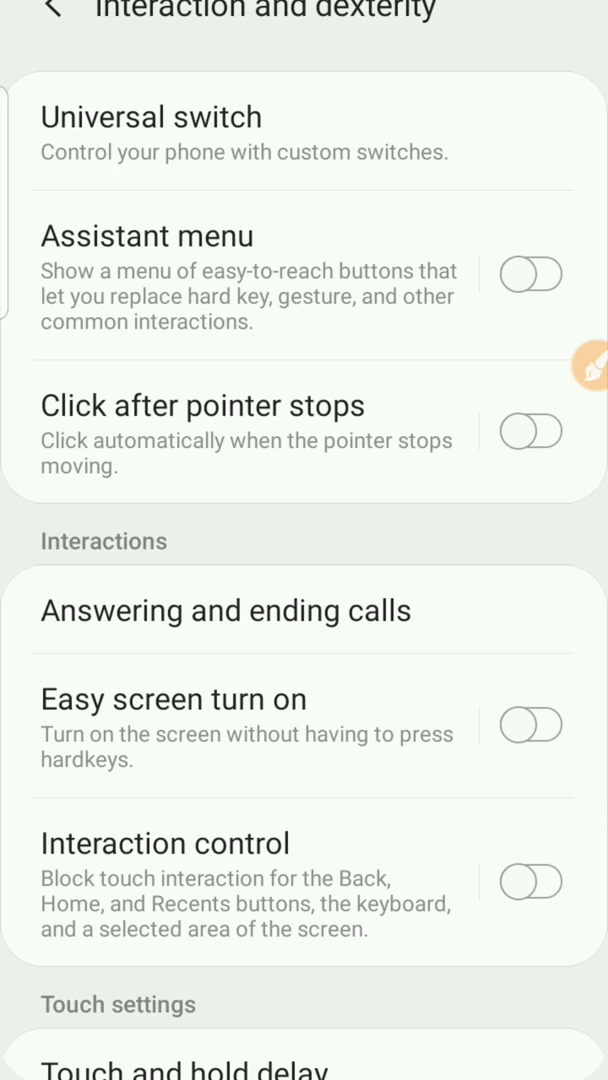
Switch Assistant menu on.
scroll("down", 3)
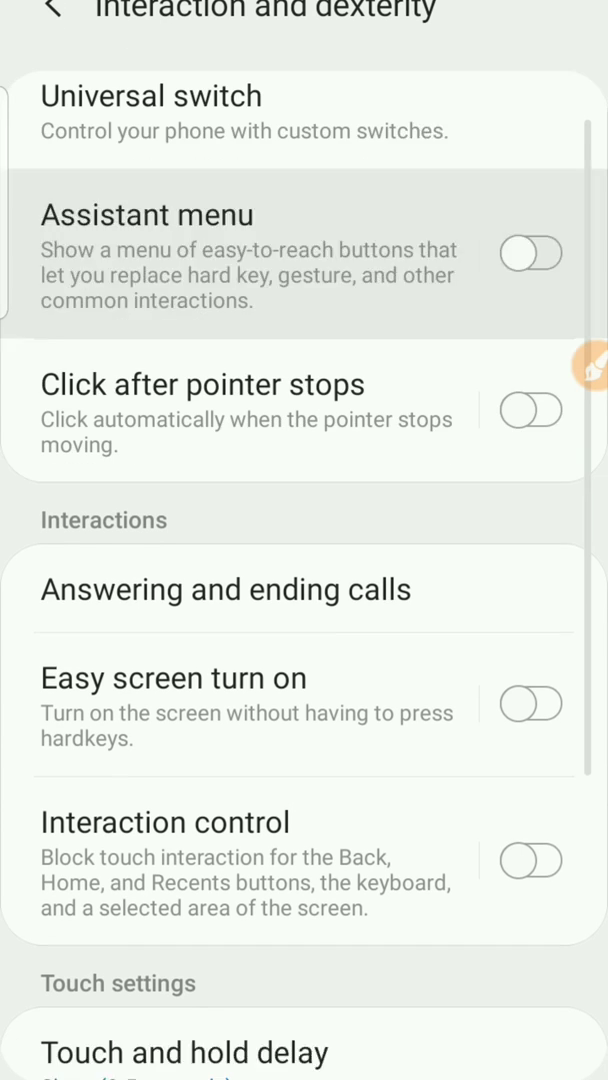
left_click(532, 252)
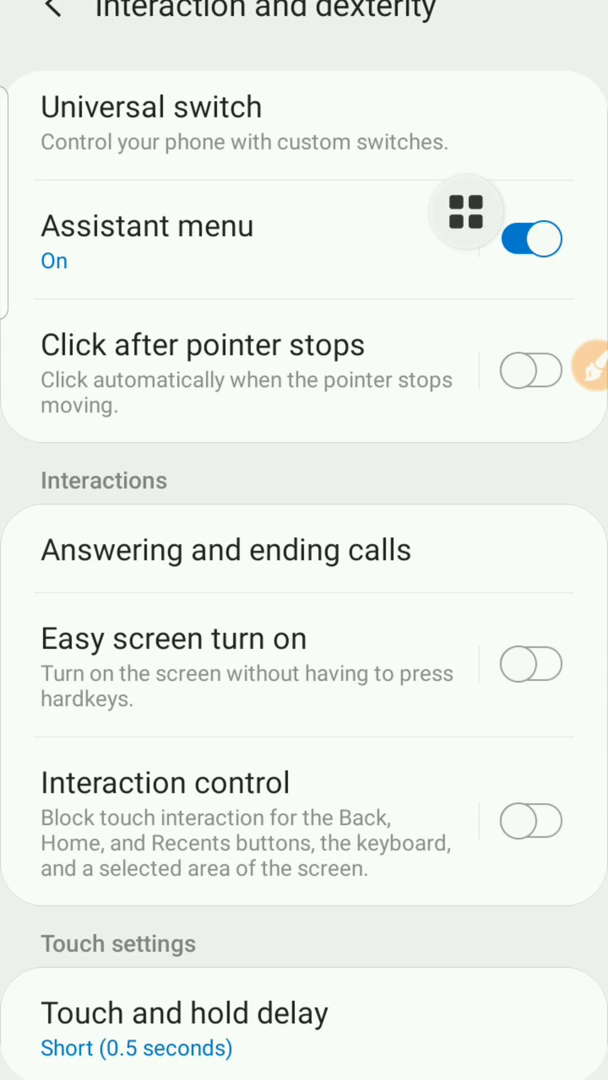
Bring up the floating Assistant menu and page through its shortcut pages.
left_click(464, 212)
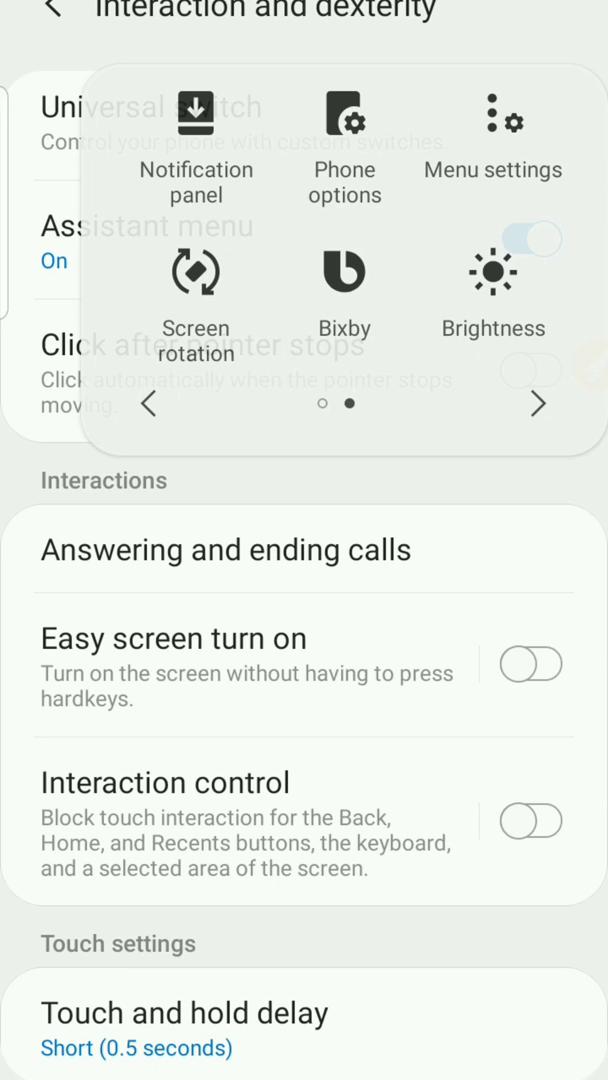
left_click(152, 404)
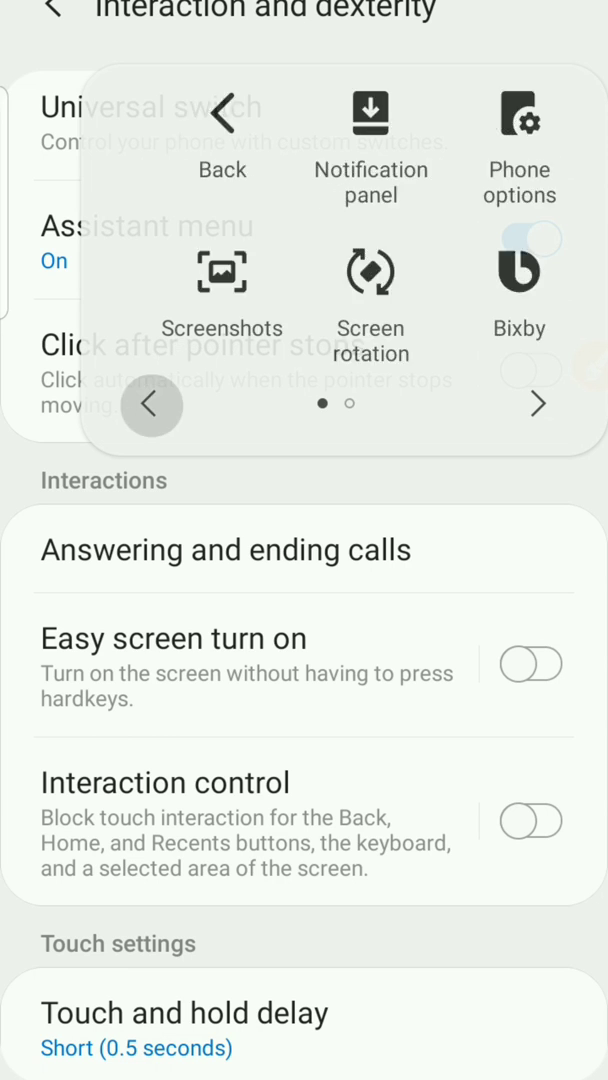
left_click(532, 238)
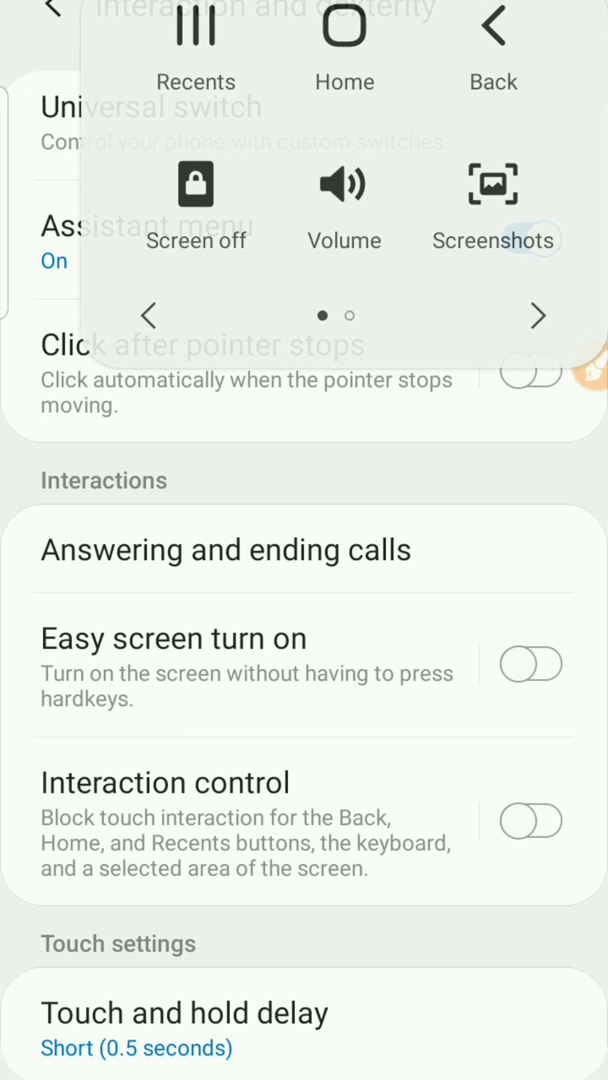
left_click(532, 238)
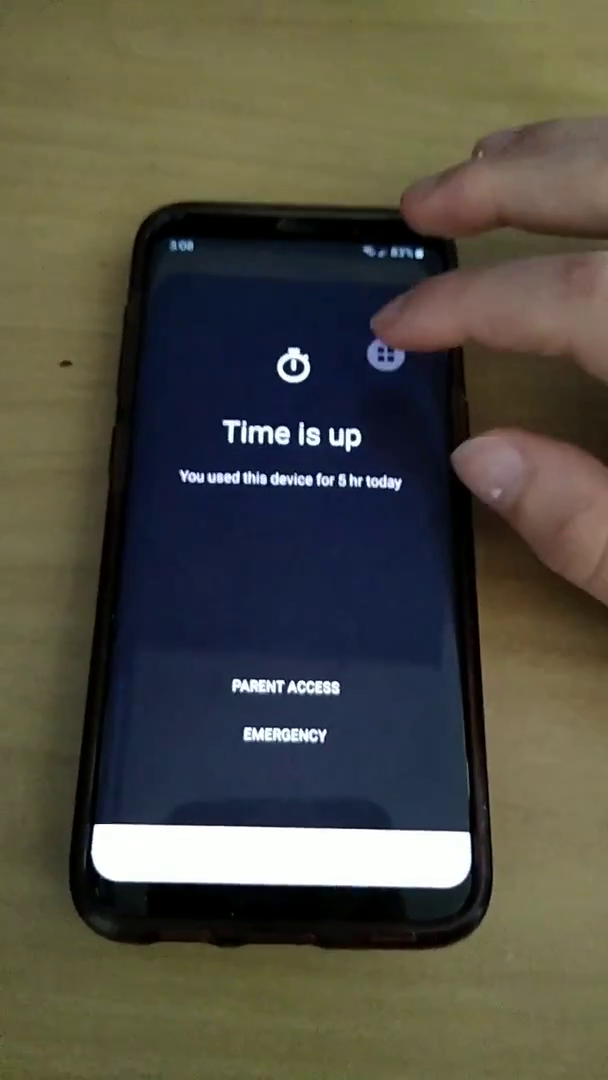
left_click(384, 362)
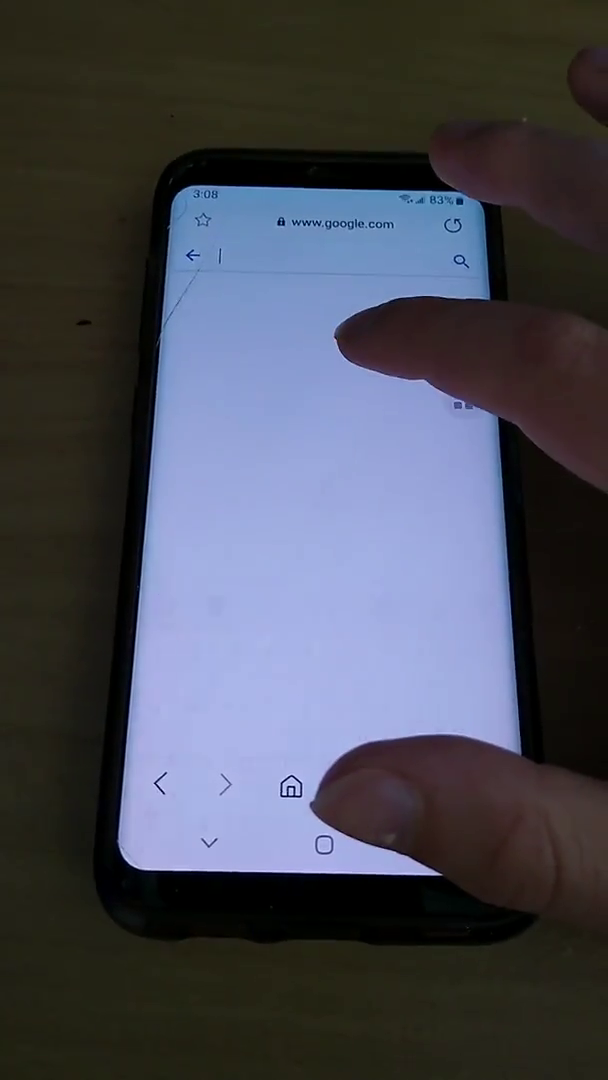
Run a Google search for 'hhvvuvub' in Samsung Internet.
type("hhvvuvub")
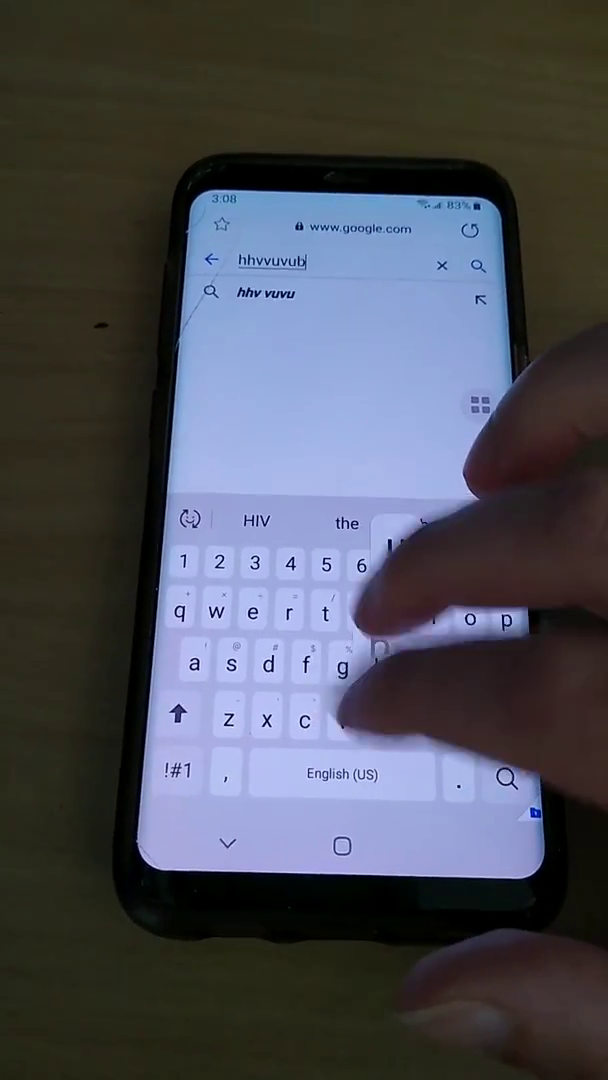
left_click(504, 776)
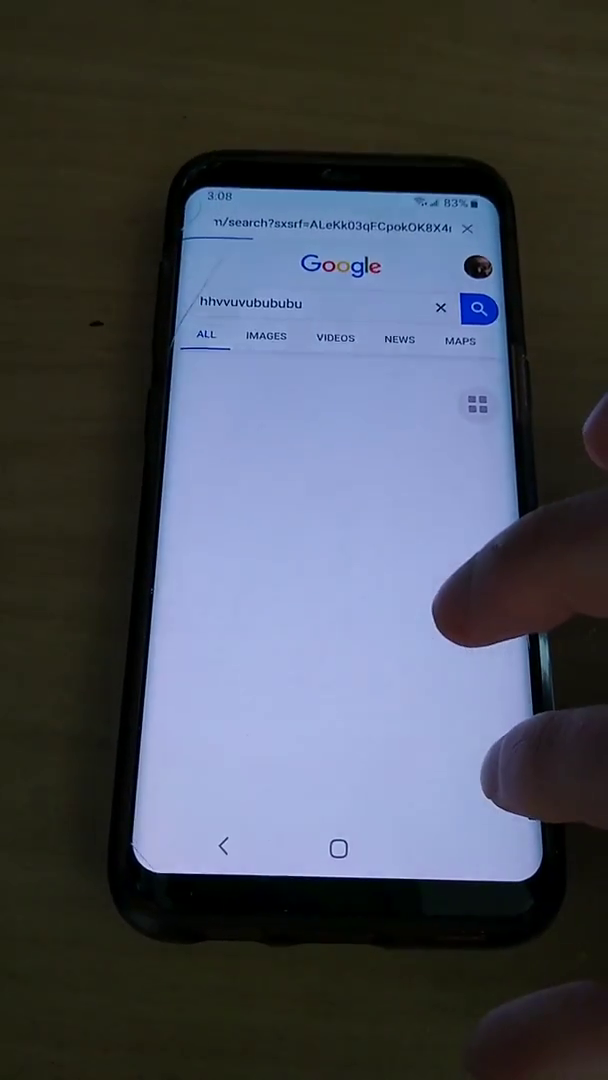